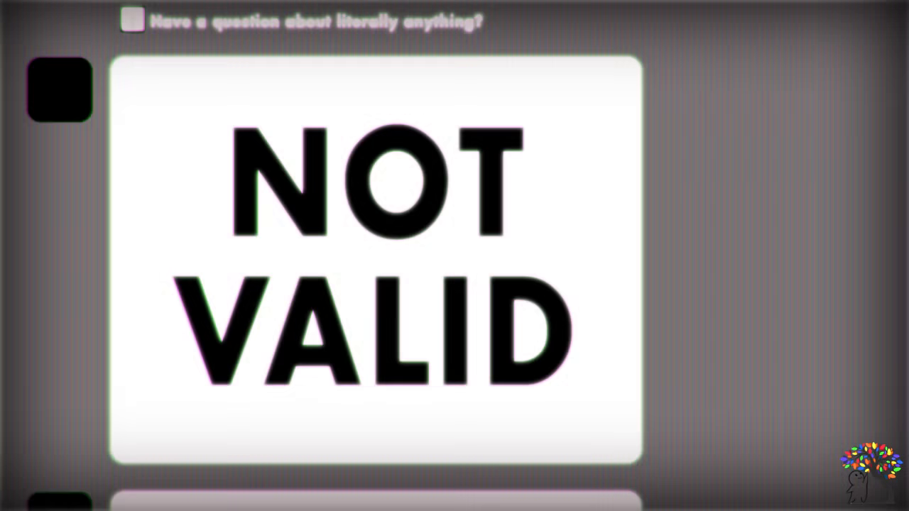
scroll("down", 3)
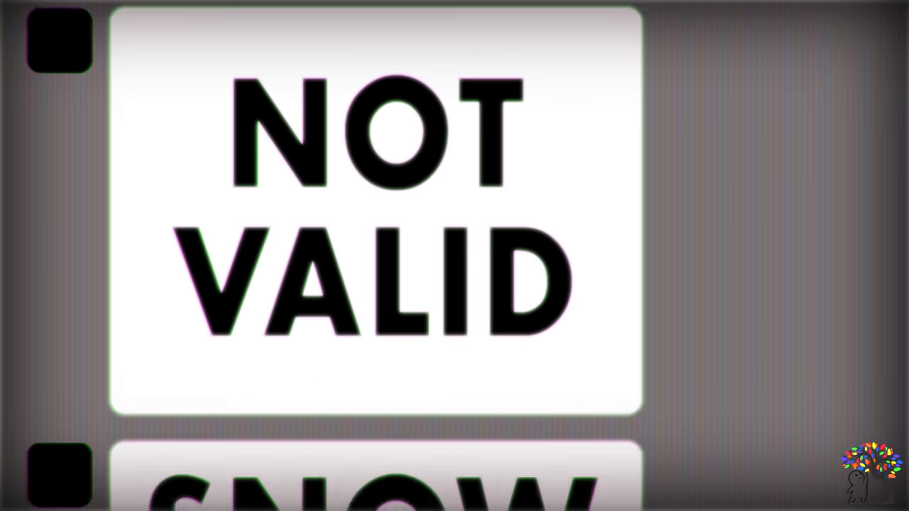